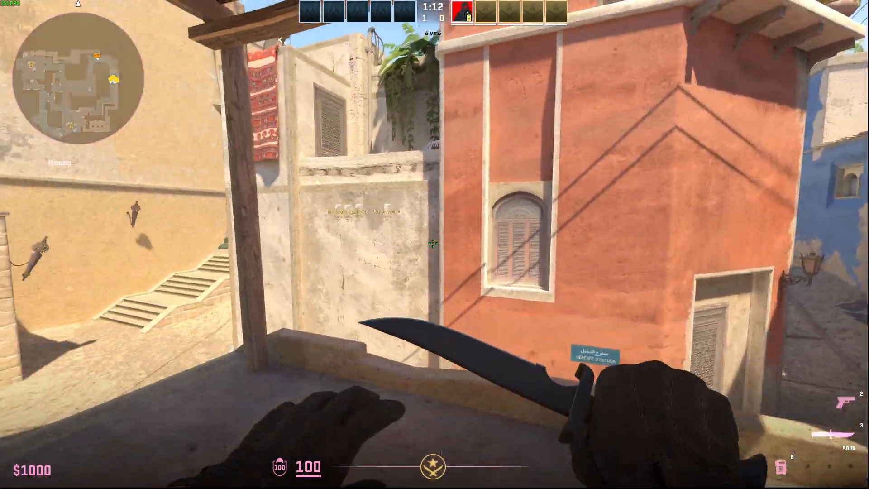
{"action": "mouse_move", "coordinate": [433, 244]}
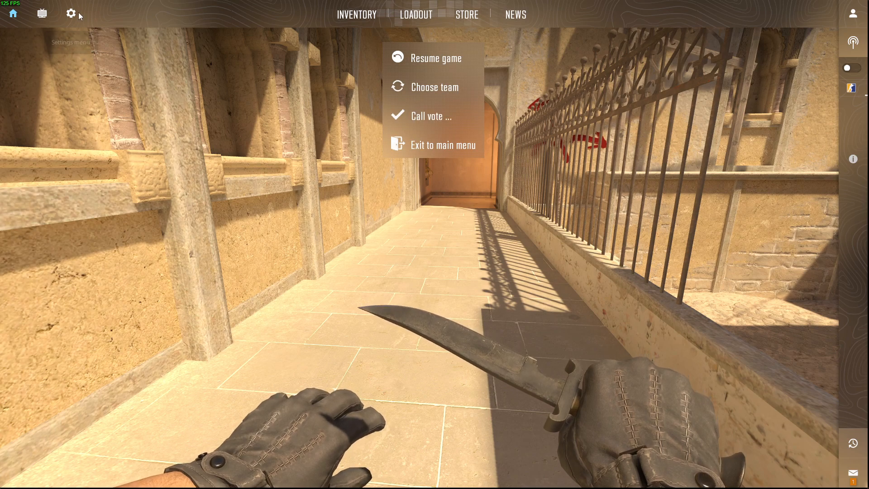
Open the game settings from the gear icon, landing on the Game > Item options
{"action": "left_click", "coordinate": [71, 13]}
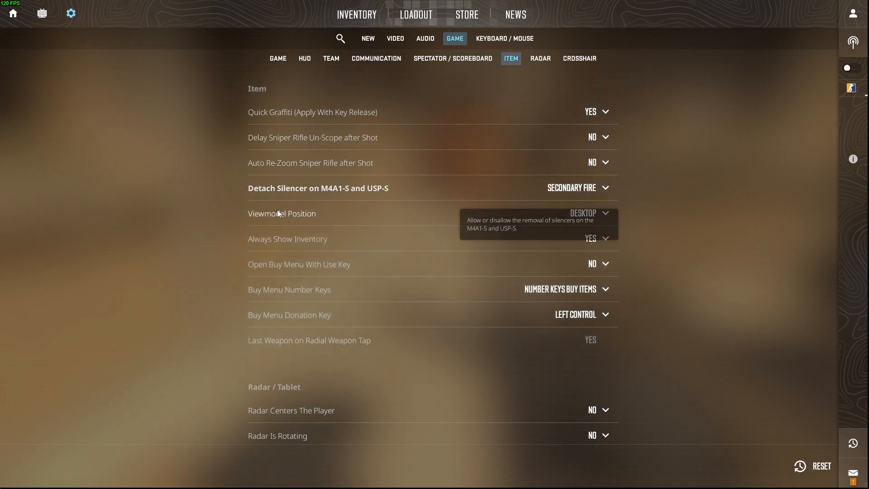
{"action": "mouse_move", "coordinate": [276, 245]}
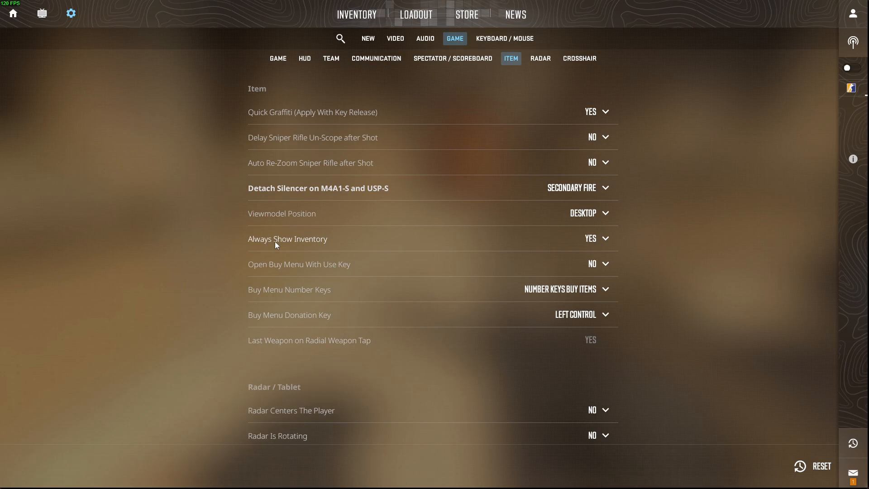
Choose Yes in the Always Show Inventory dropdown
{"action": "left_click", "coordinate": [597, 239]}
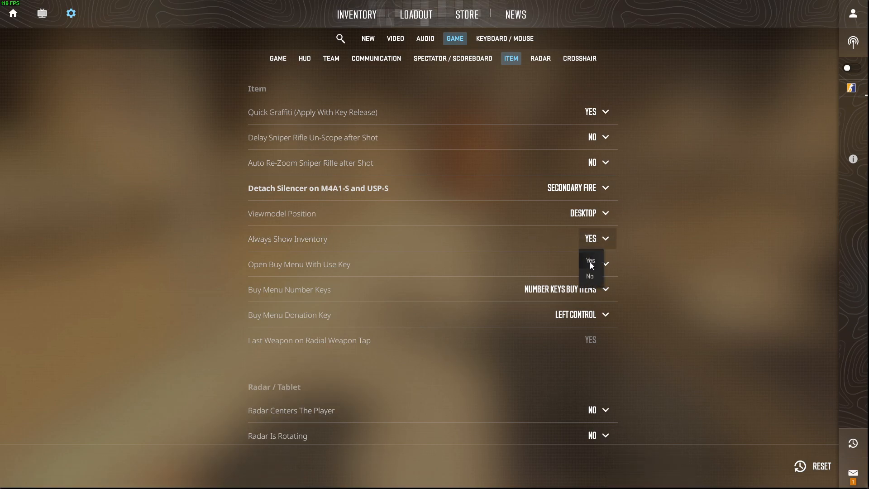
{"action": "left_click", "coordinate": [589, 275]}
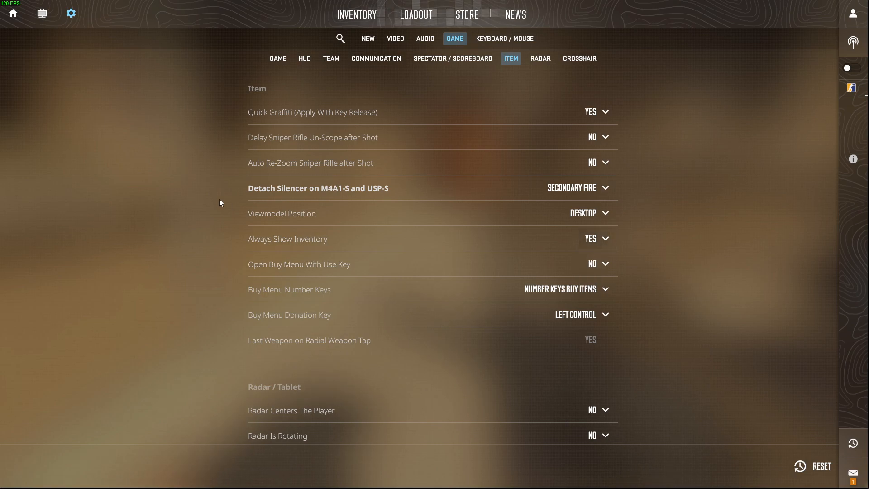
{"action": "mouse_move", "coordinate": [353, 164]}
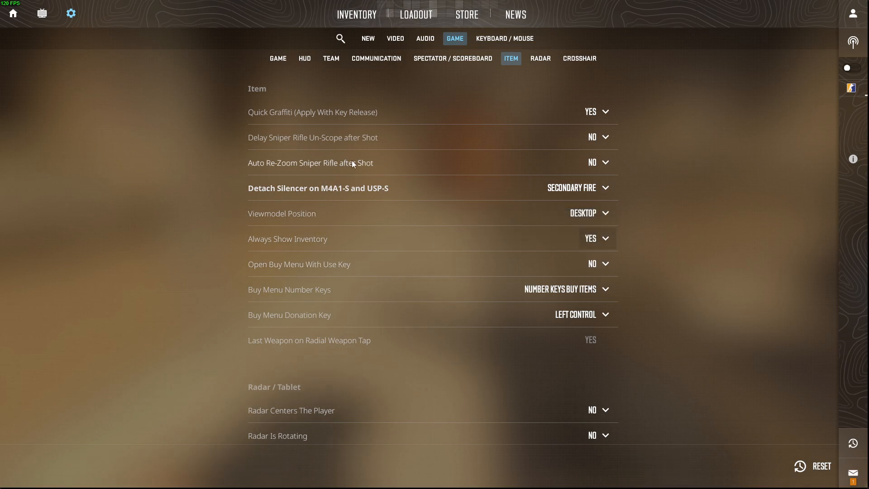